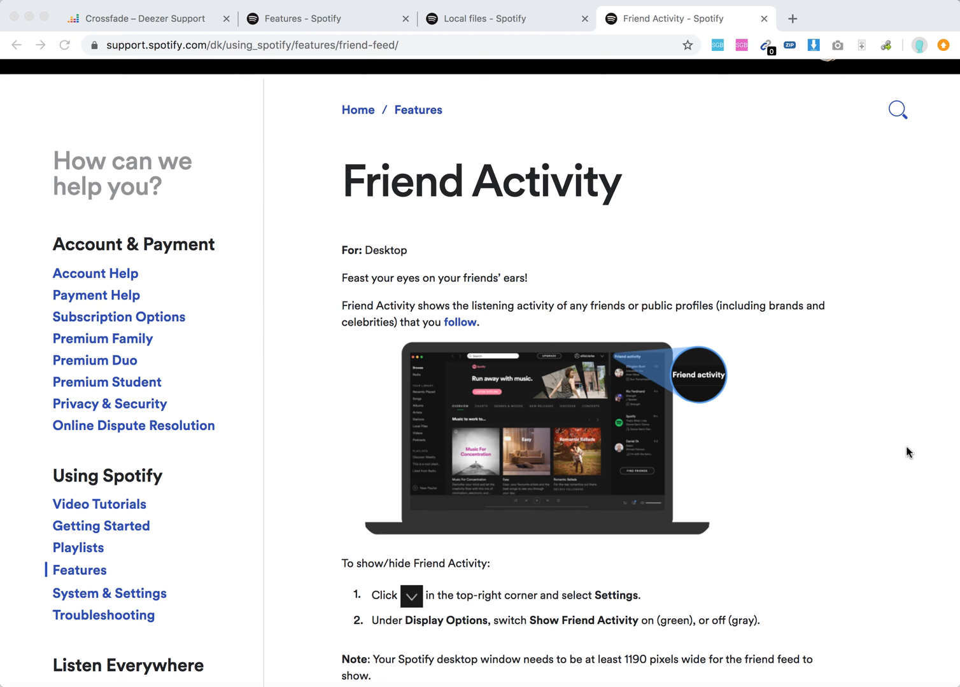
mouse_move(705, 359)
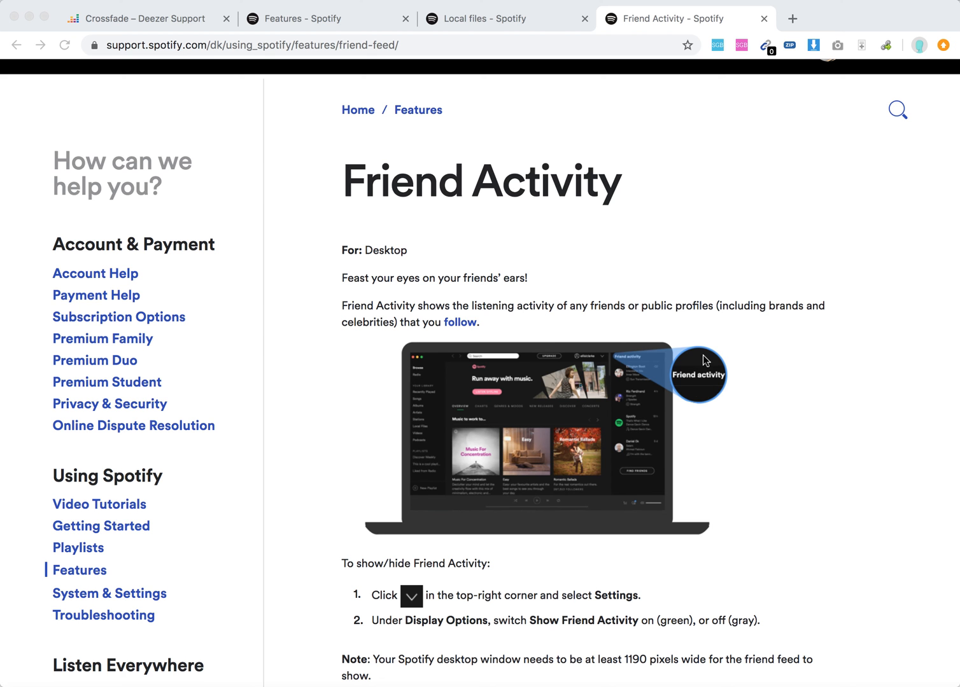
Scroll down the Friend Activity help article to read the show/hide friend feed steps.
scroll(down, 3)
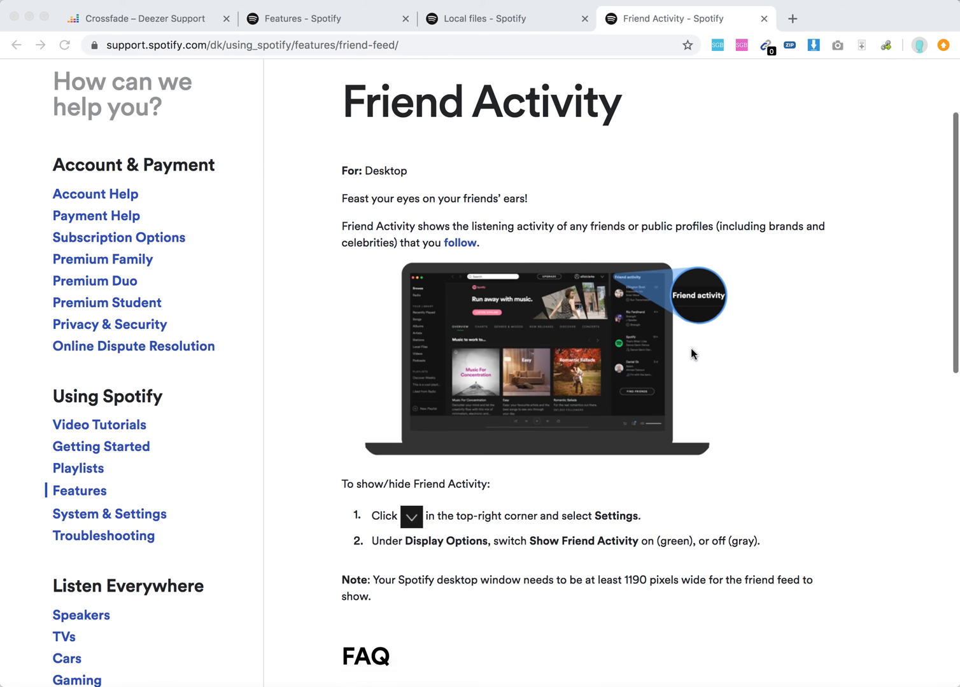
mouse_move(474, 229)
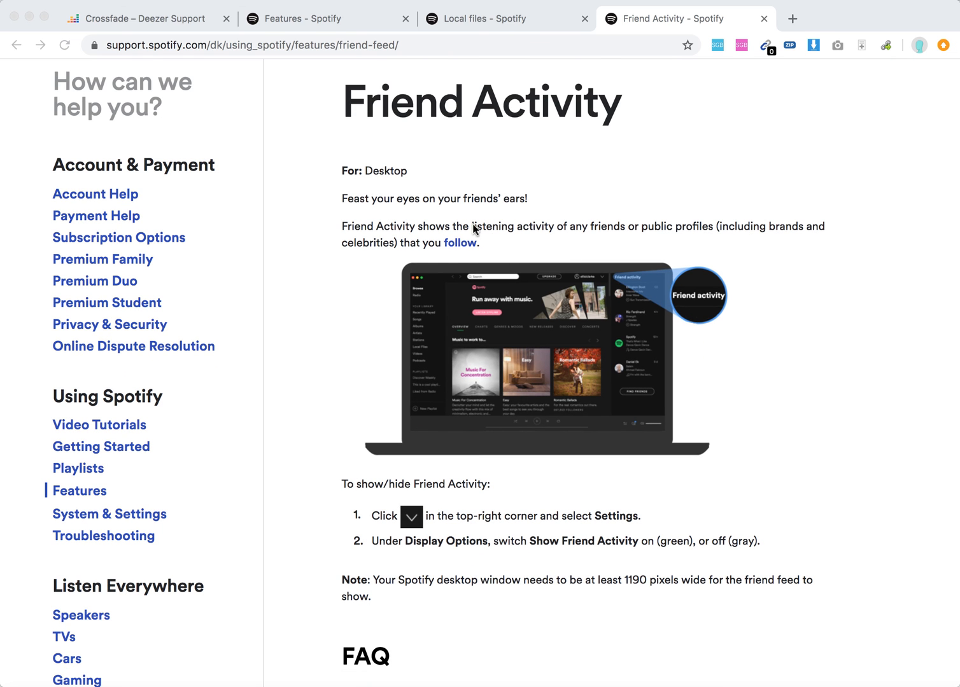
mouse_move(633, 240)
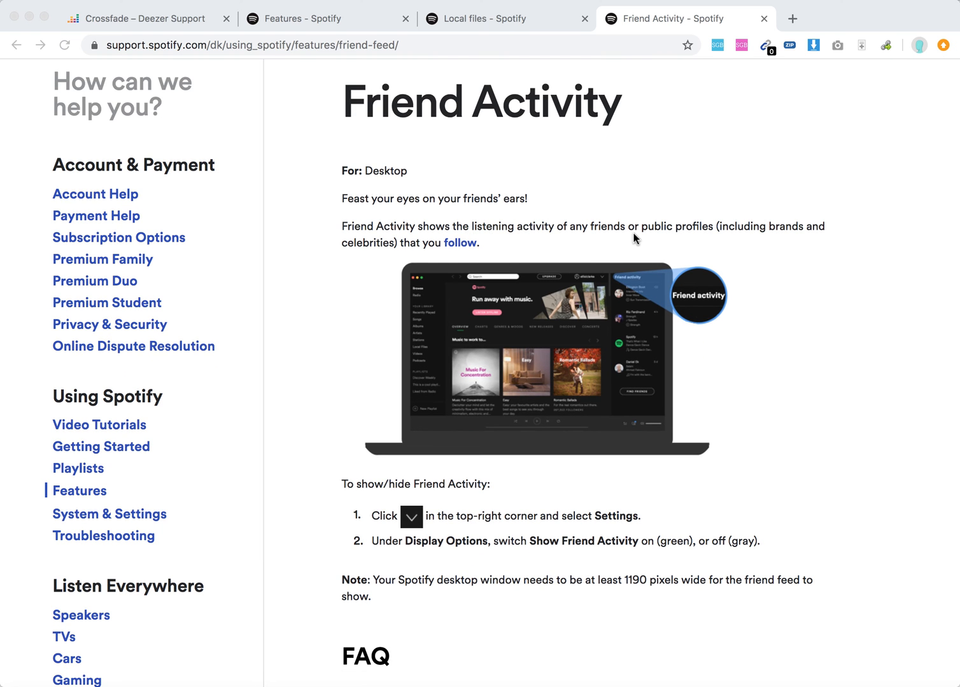
mouse_move(713, 245)
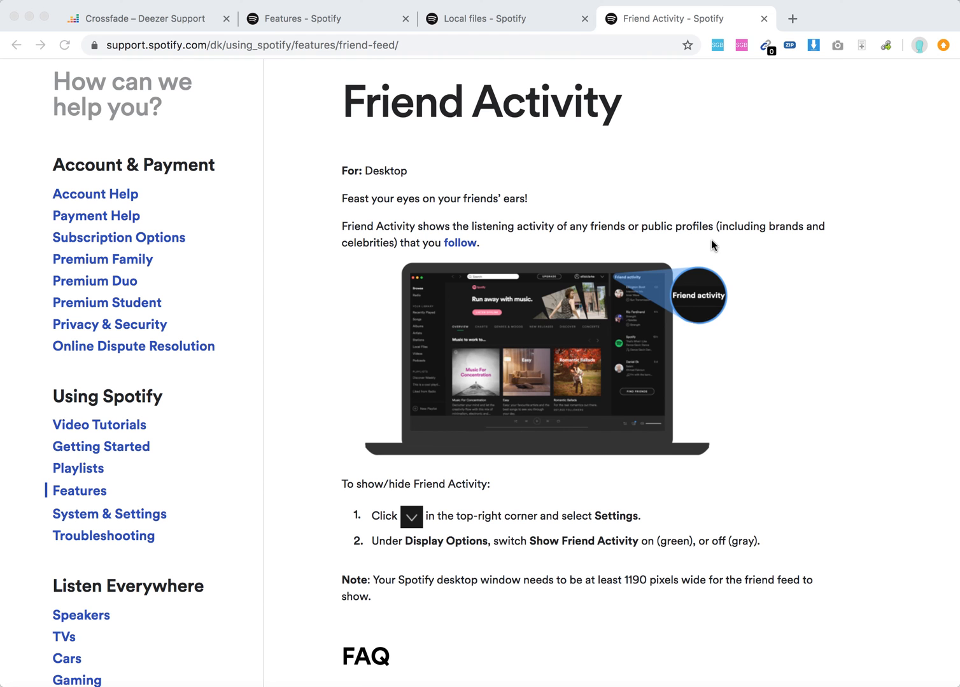
mouse_move(611, 449)
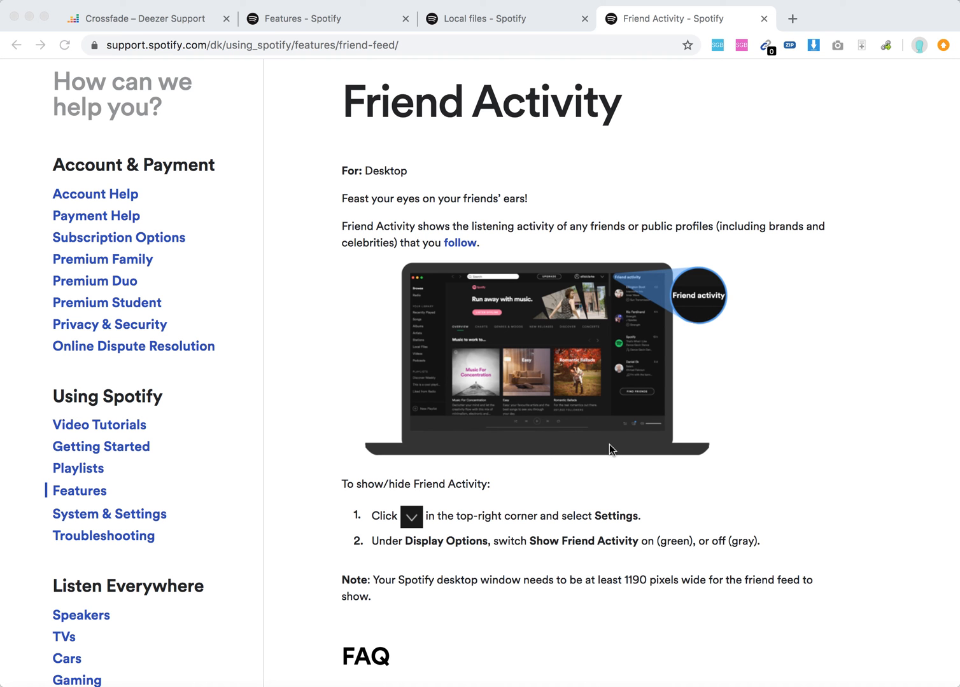
mouse_move(551, 524)
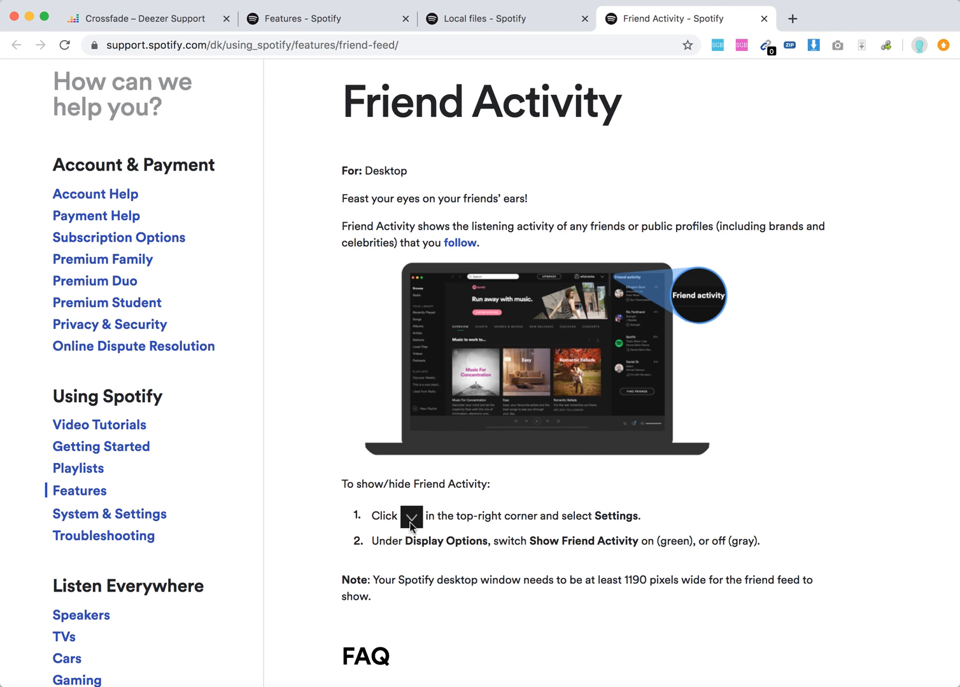
mouse_move(649, 517)
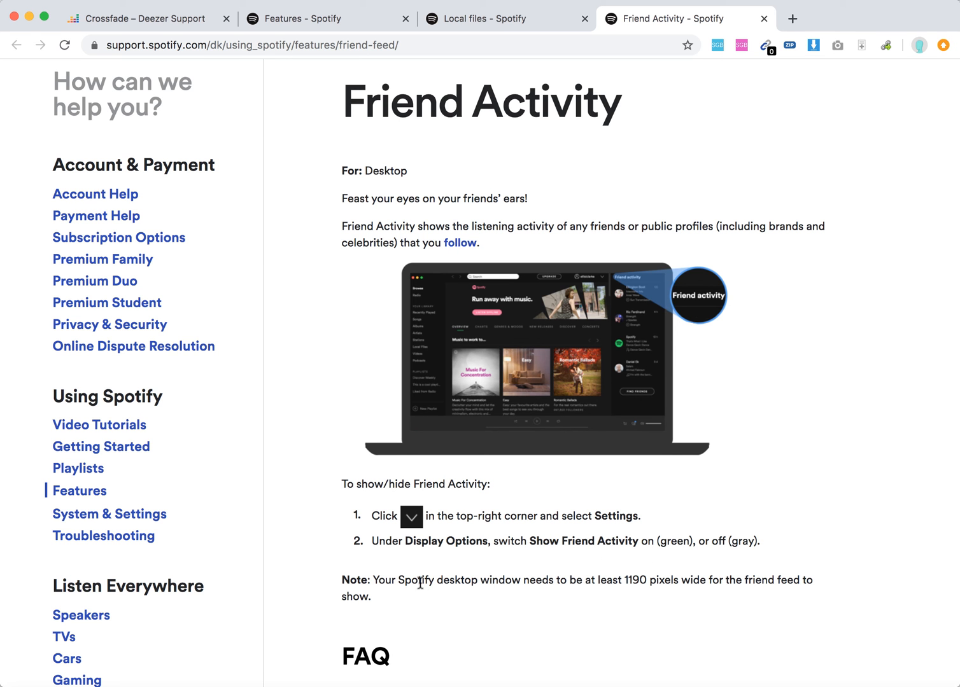
mouse_move(704, 585)
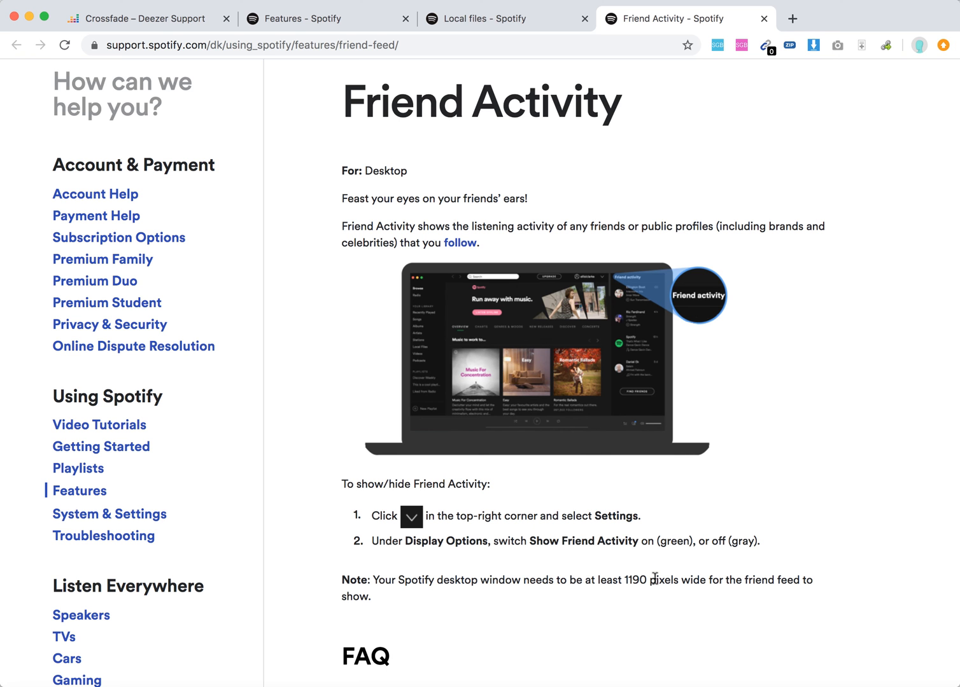
mouse_move(838, 573)
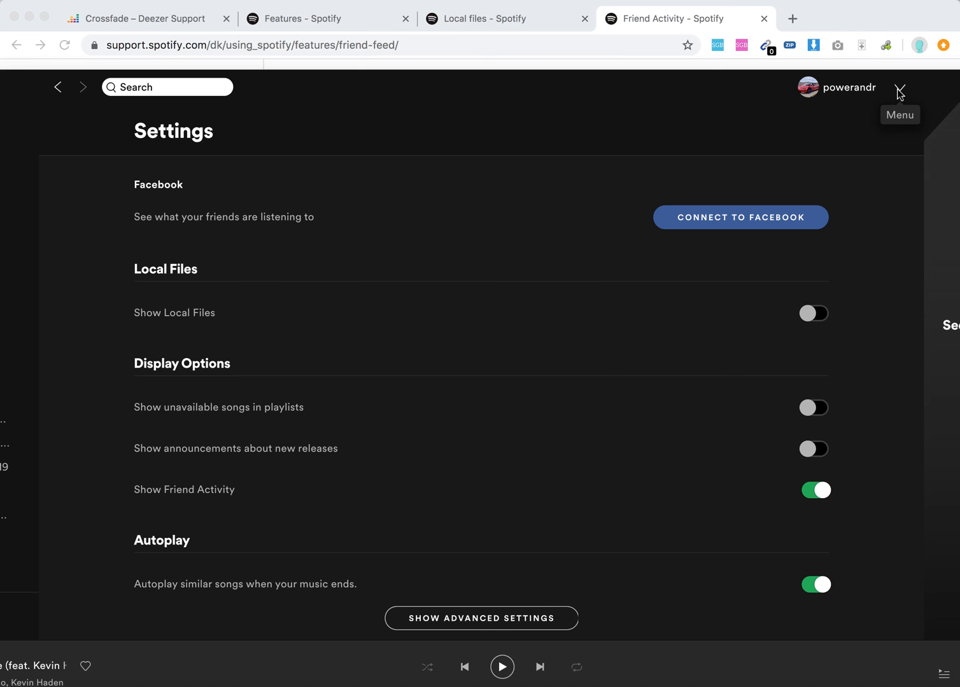
Expand the account dropdown next to the username over the Settings page.
click(899, 87)
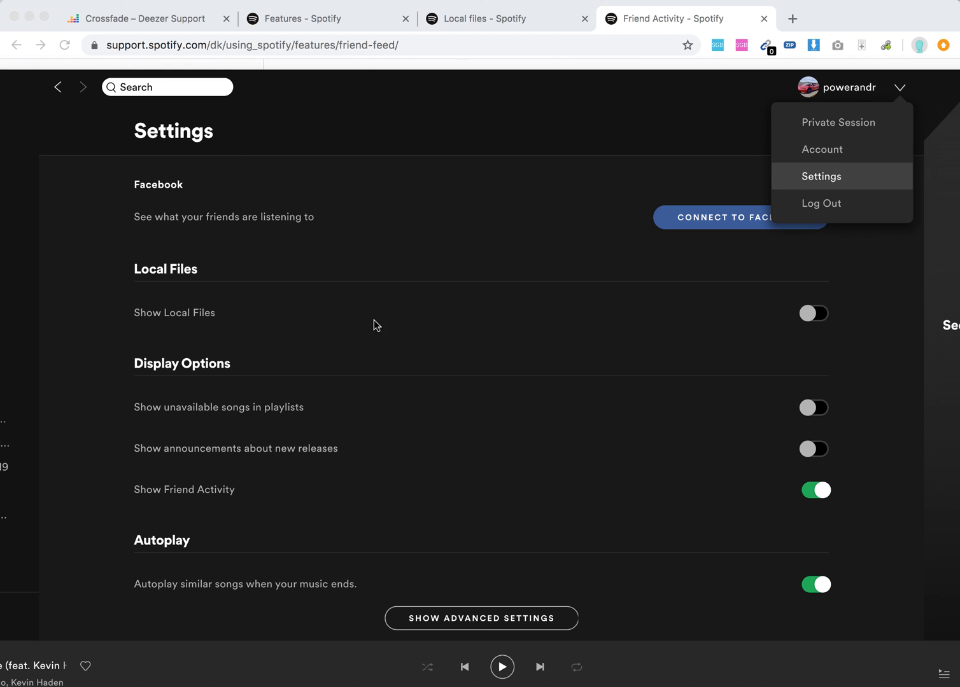
mouse_move(818, 496)
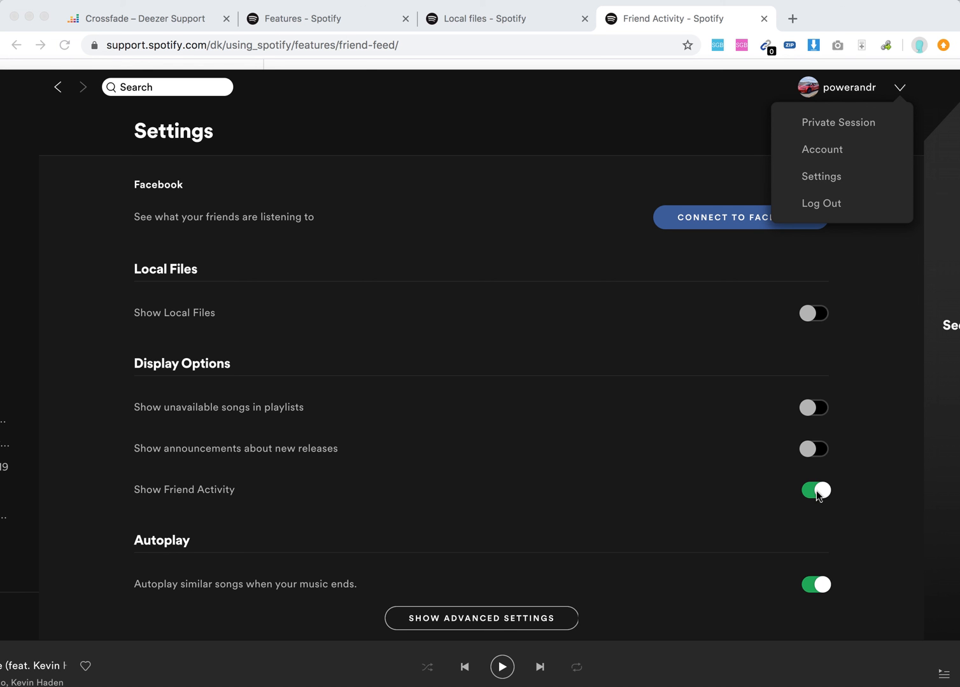
mouse_move(706, 82)
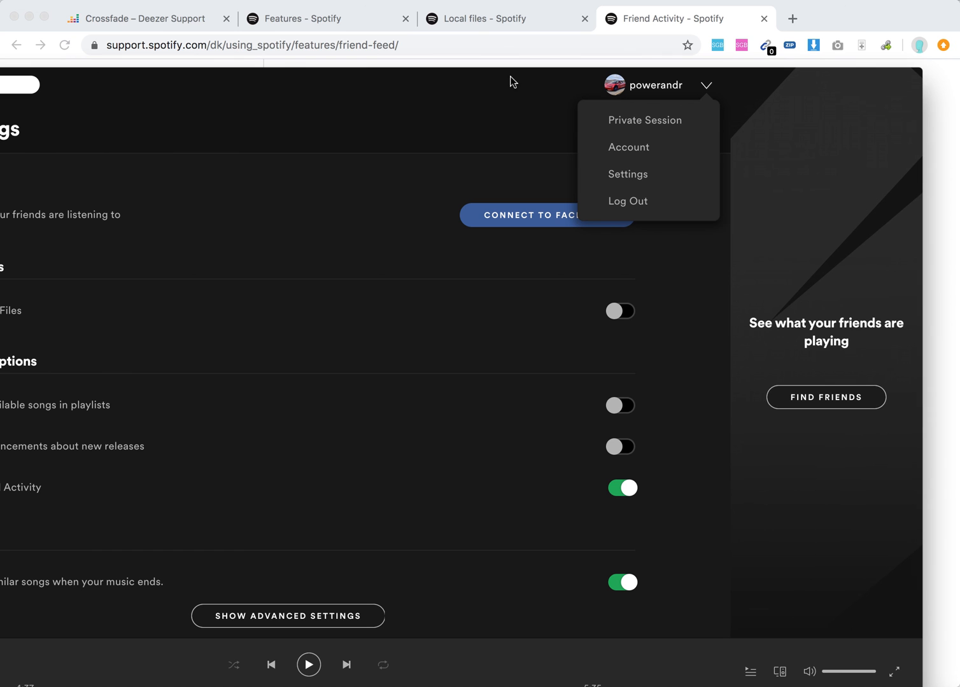
mouse_move(730, 329)
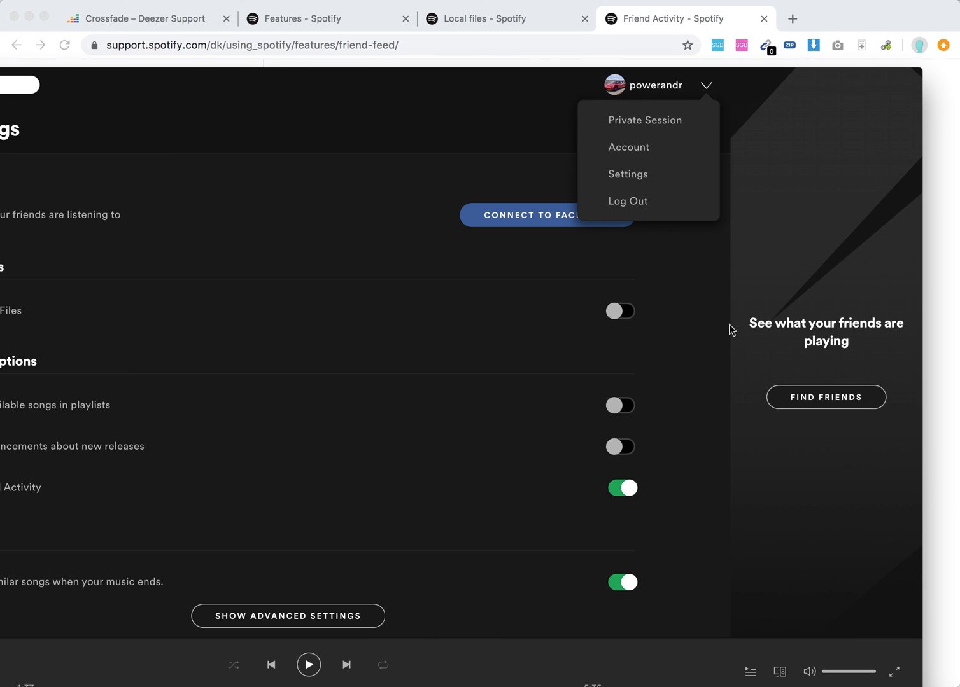
mouse_move(806, 407)
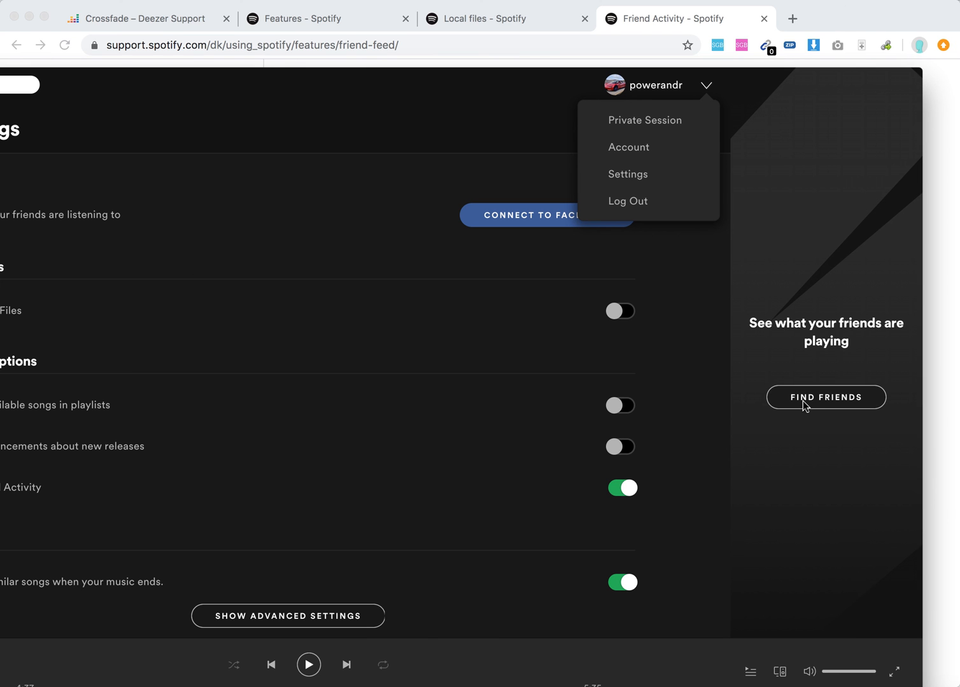
mouse_move(812, 404)
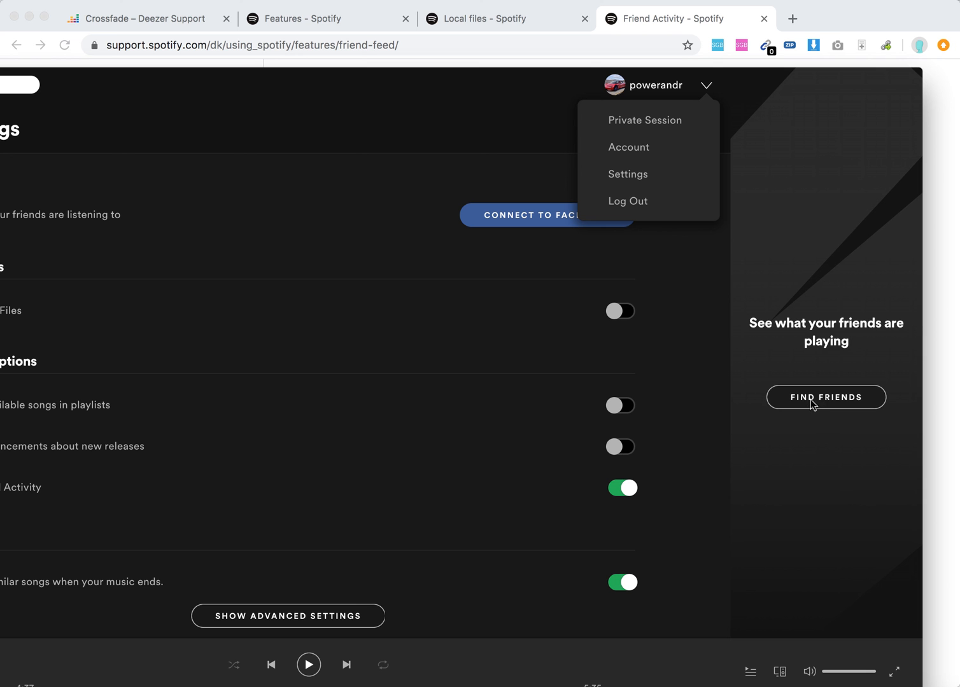
mouse_move(823, 311)
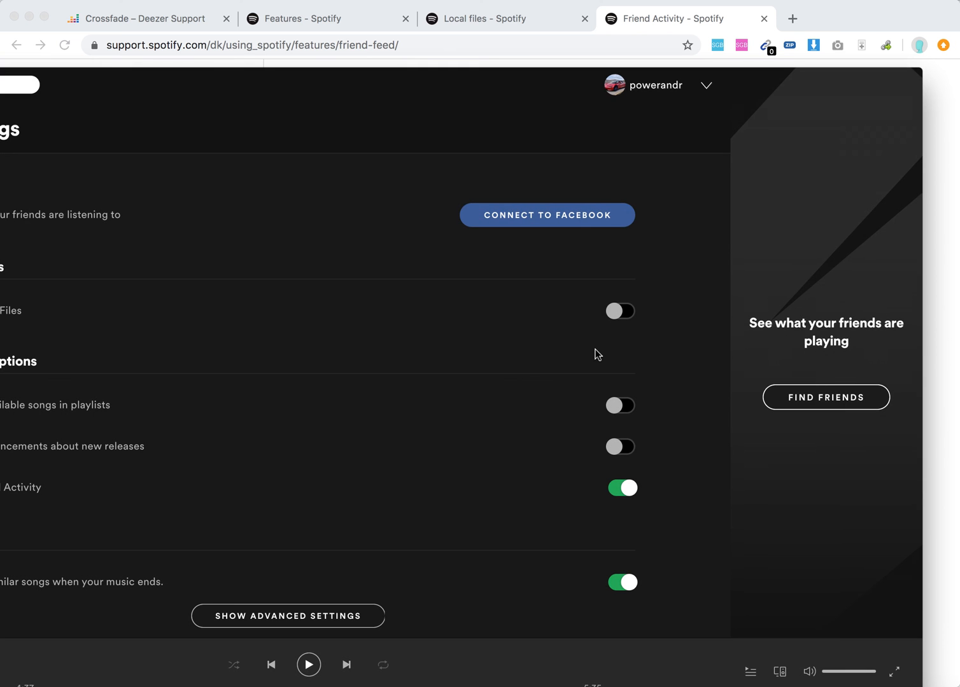
Choose FIND FRIENDS in the friend activity panel, bringing up the Facebook connect dialog.
click(546, 214)
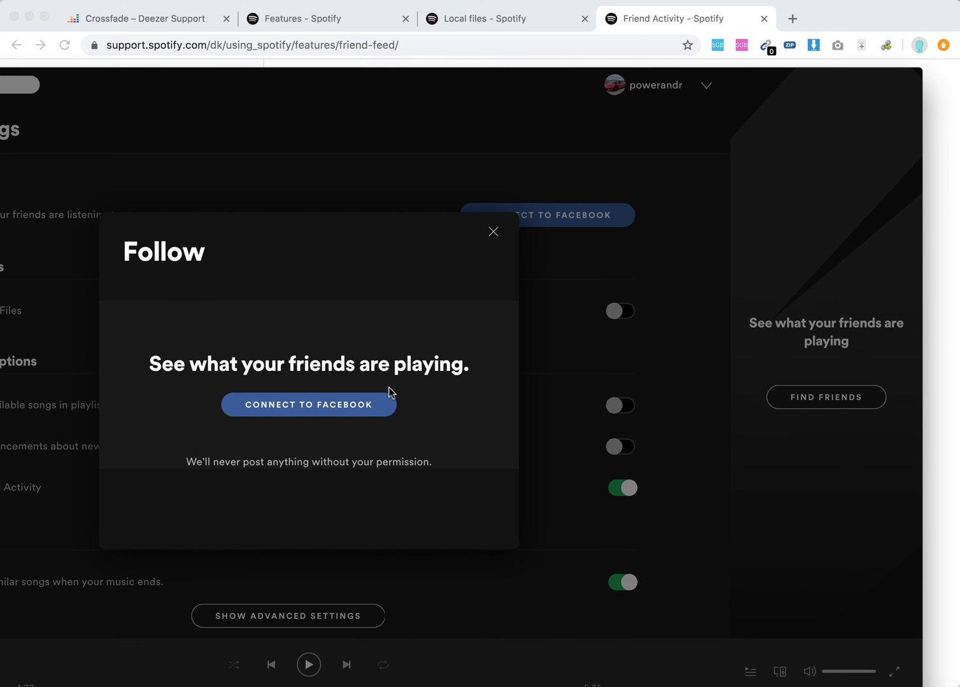